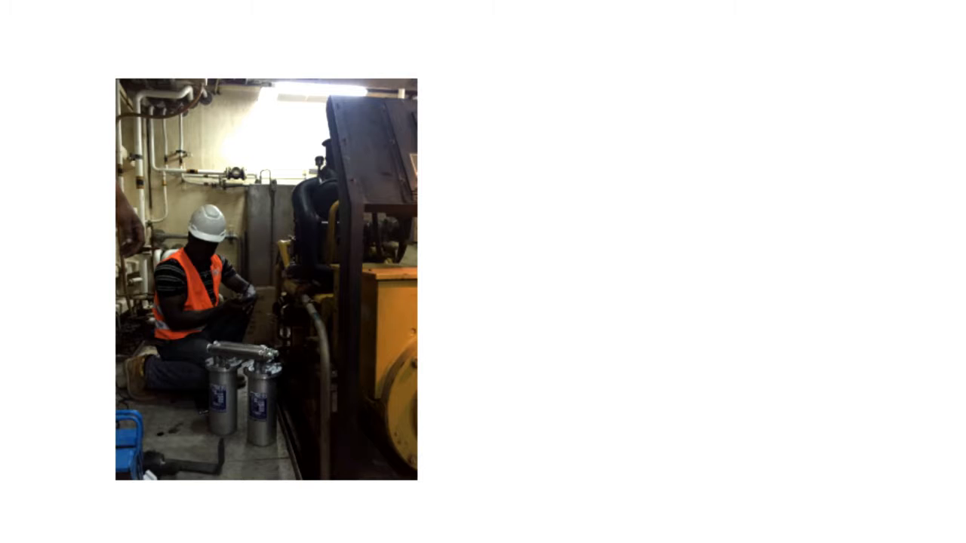
text(32 oil cl)
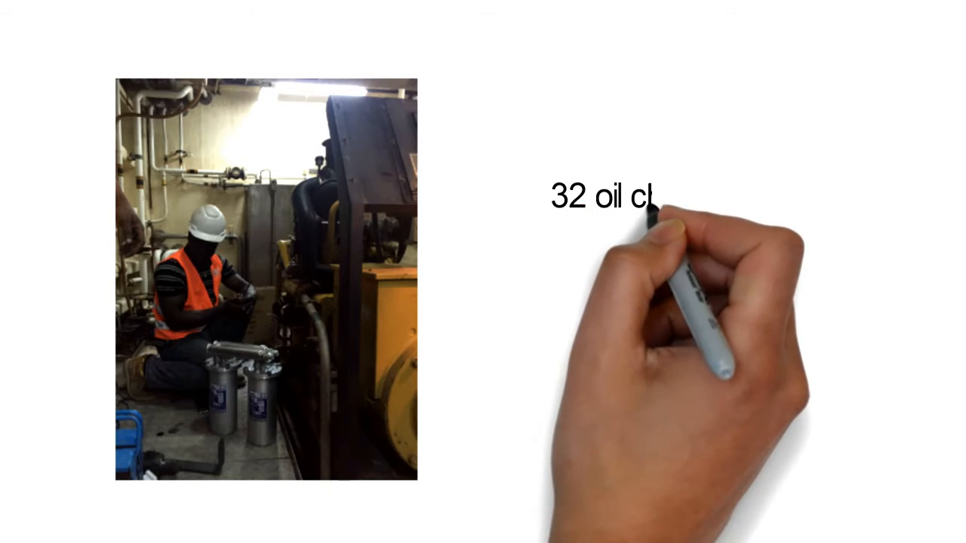
text(changes per y)
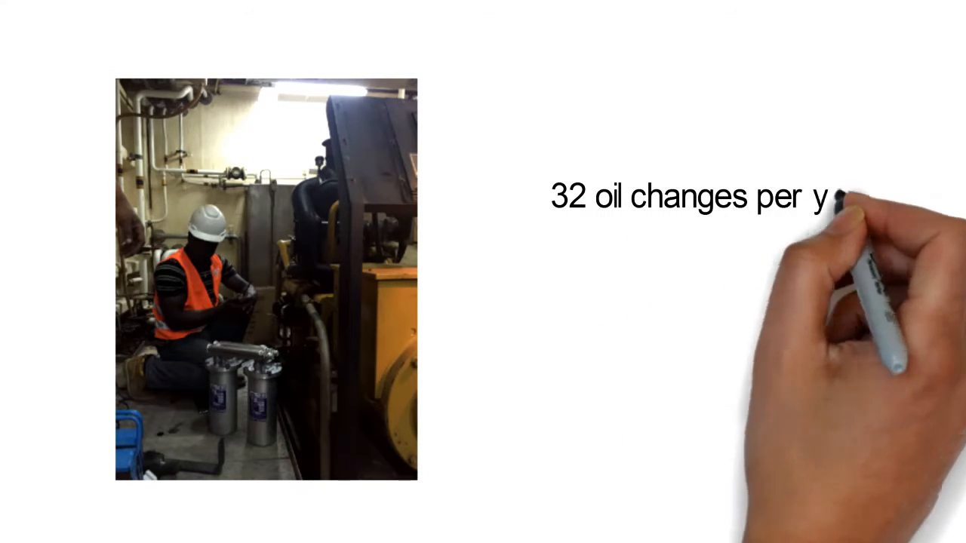